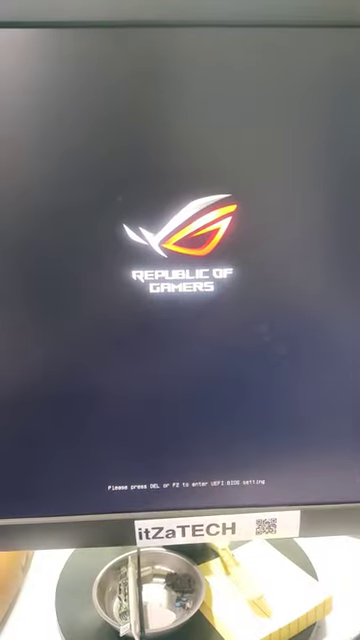
Enter the UEFI BIOS setup with Del during the ROG boot screen
{"action": "key", "text": "Del"}
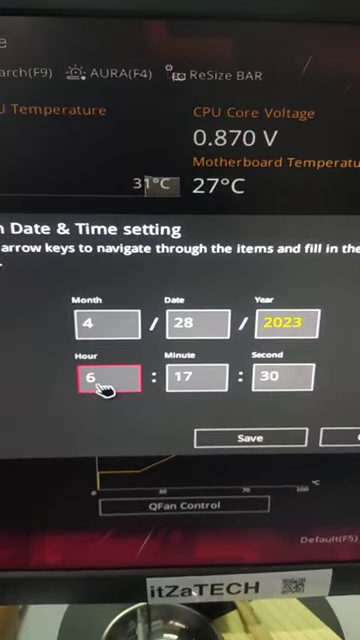
Change the hour to 2 and move to minute 17 in the clock setting
{"action": "left_click", "coordinate": [255, 437]}
{"action": "type", "text": "2"}
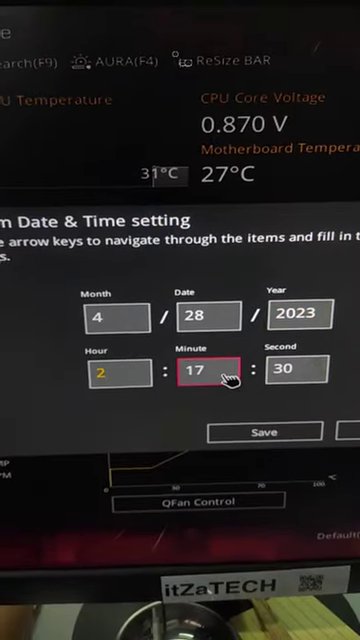
{"action": "left_click", "coordinate": [262, 431]}
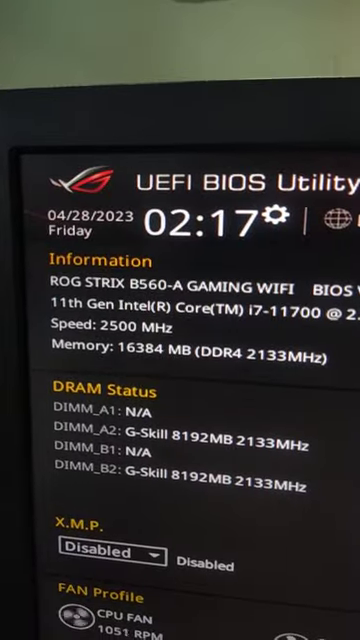